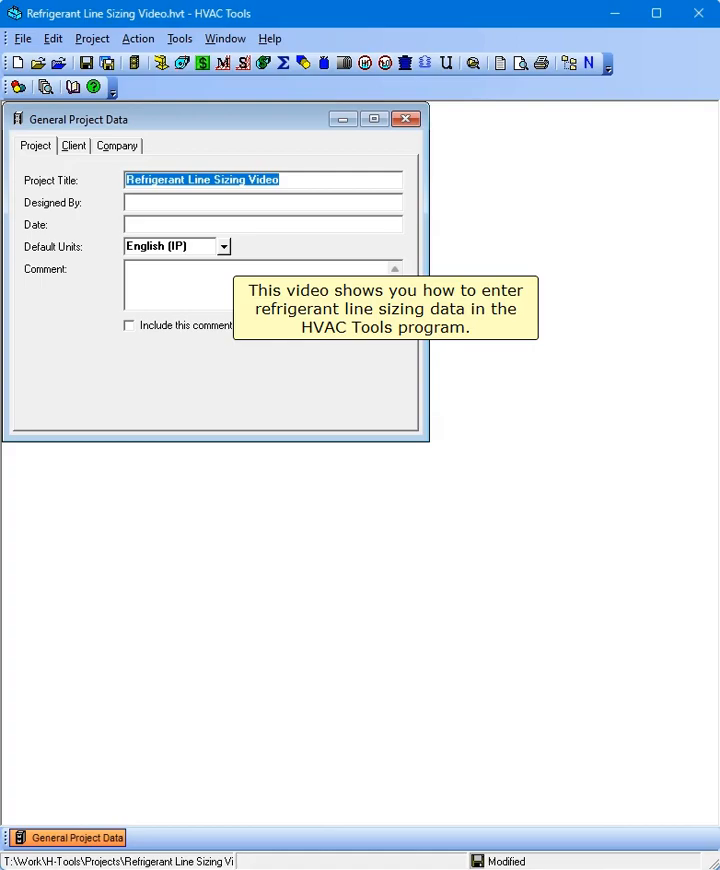
pyautogui.moveTo(662, 629)
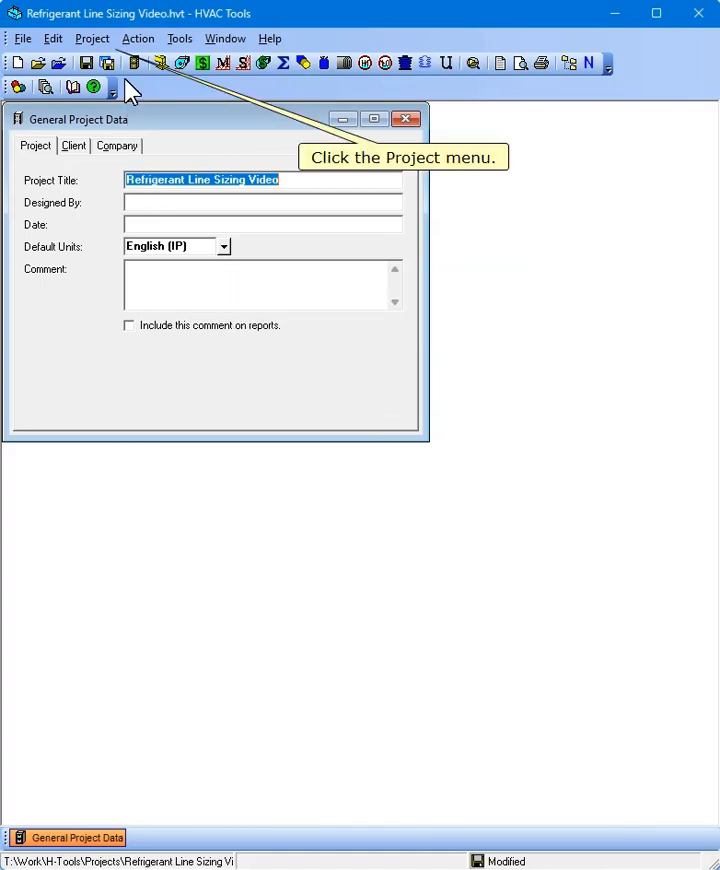
# Step: Start a Refrigerant Line Sizing case from the Project menu
pyautogui.click(92, 38)
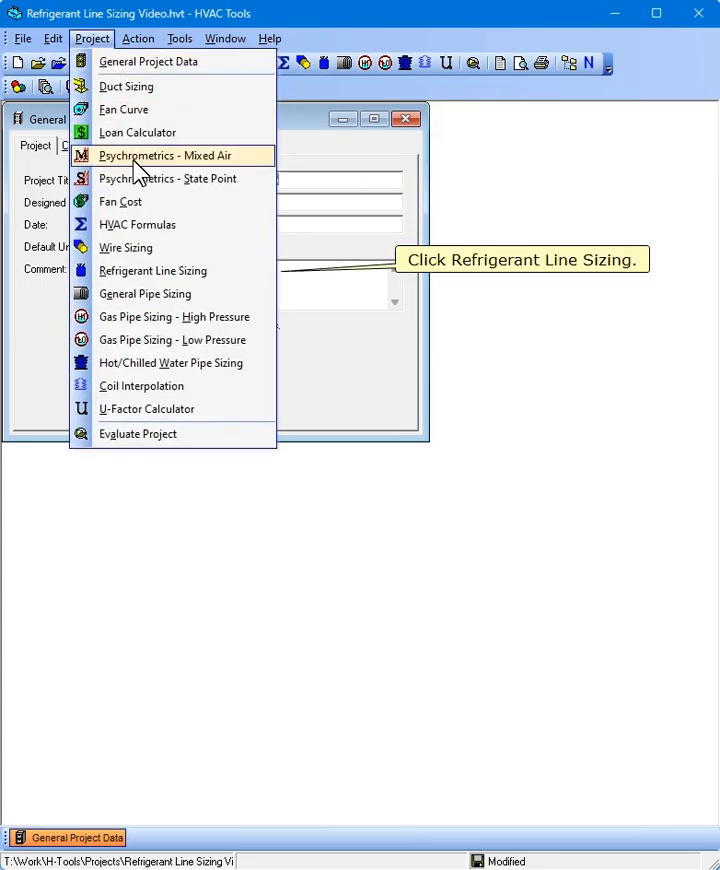
pyautogui.click(152, 270)
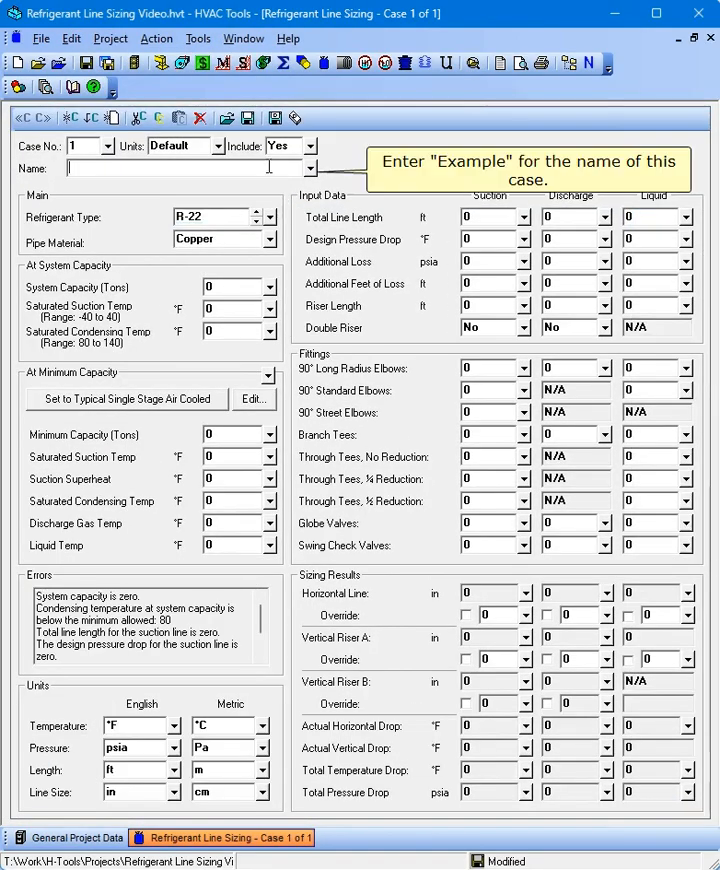
# Step: Name the case 'Example' and keep R-22 as the refrigerant type
pyautogui.write('Example')
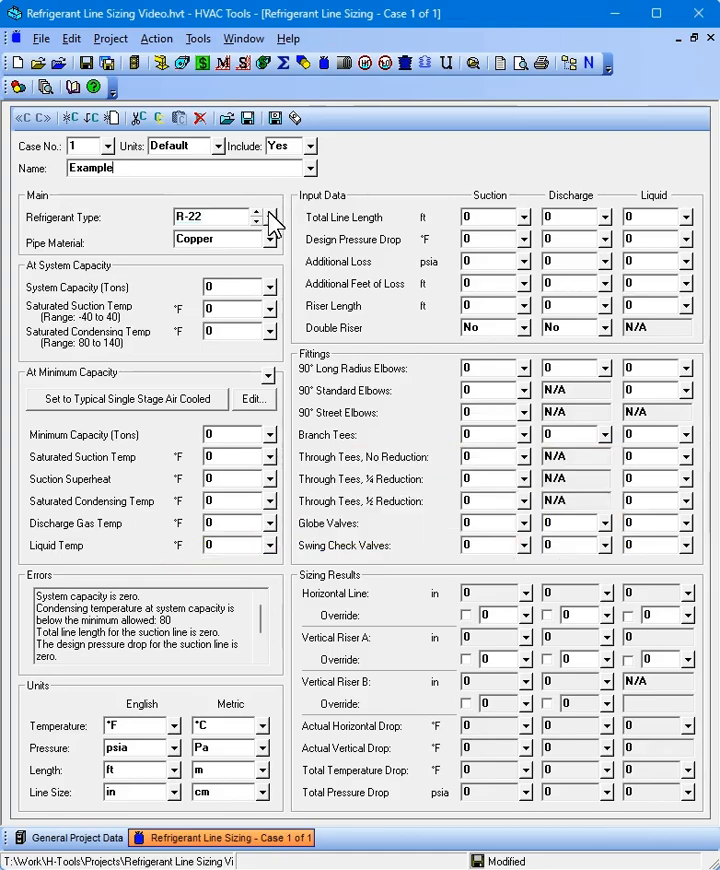
pyautogui.click(270, 217)
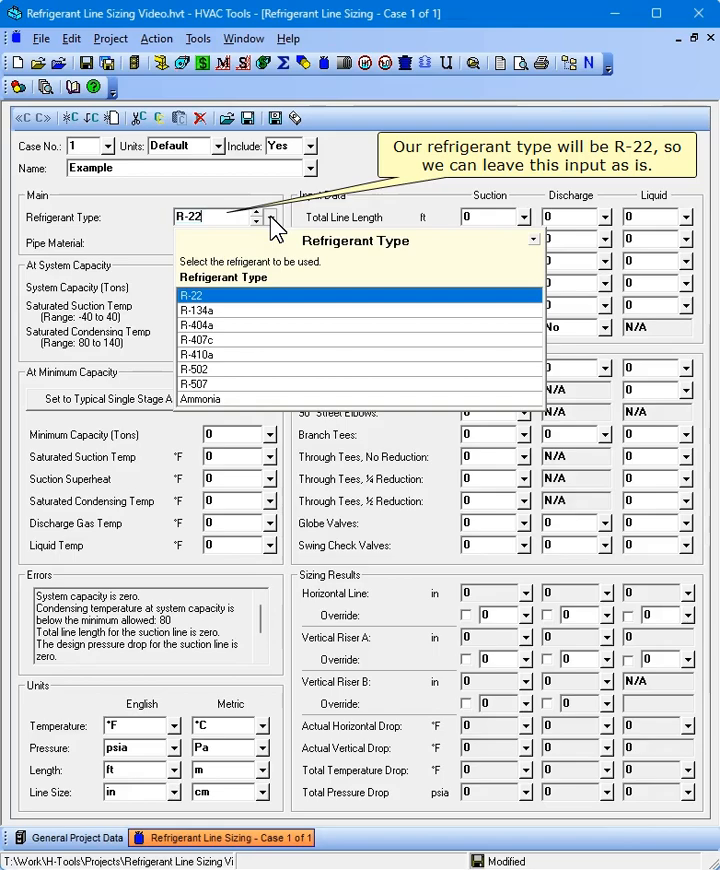
pyautogui.click(267, 238)
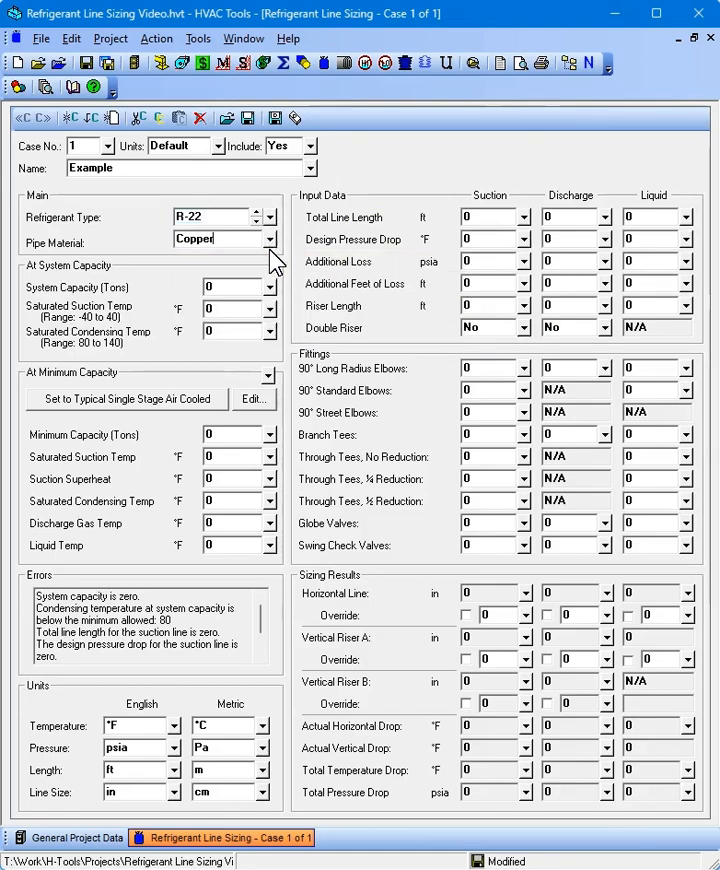
pyautogui.moveTo(272, 283)
pyautogui.write('40')
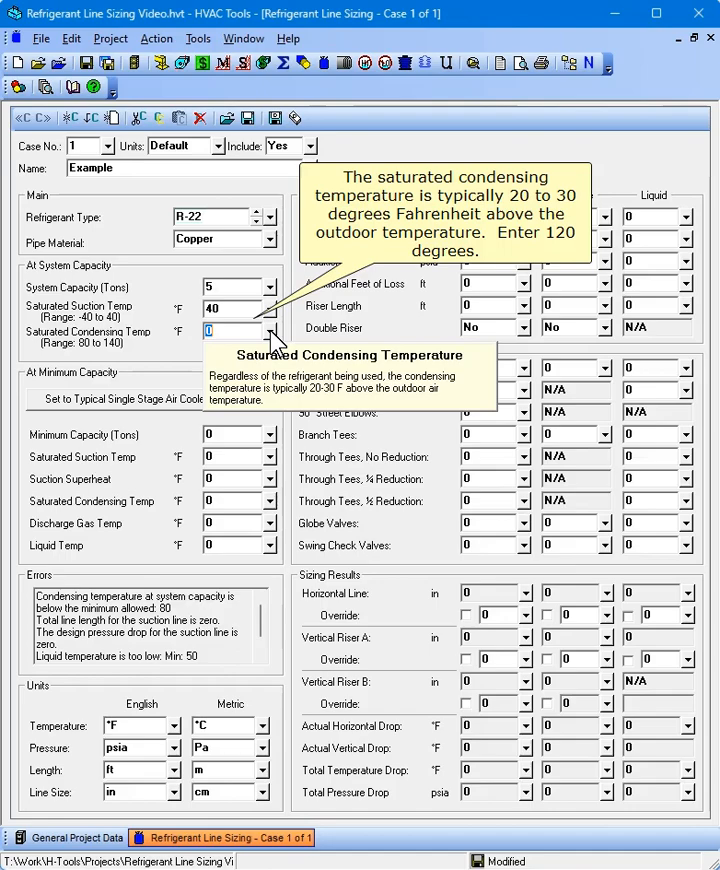
# Step: Enter 120 °F as the saturated condensing temperature at system capacity
pyautogui.write('120')
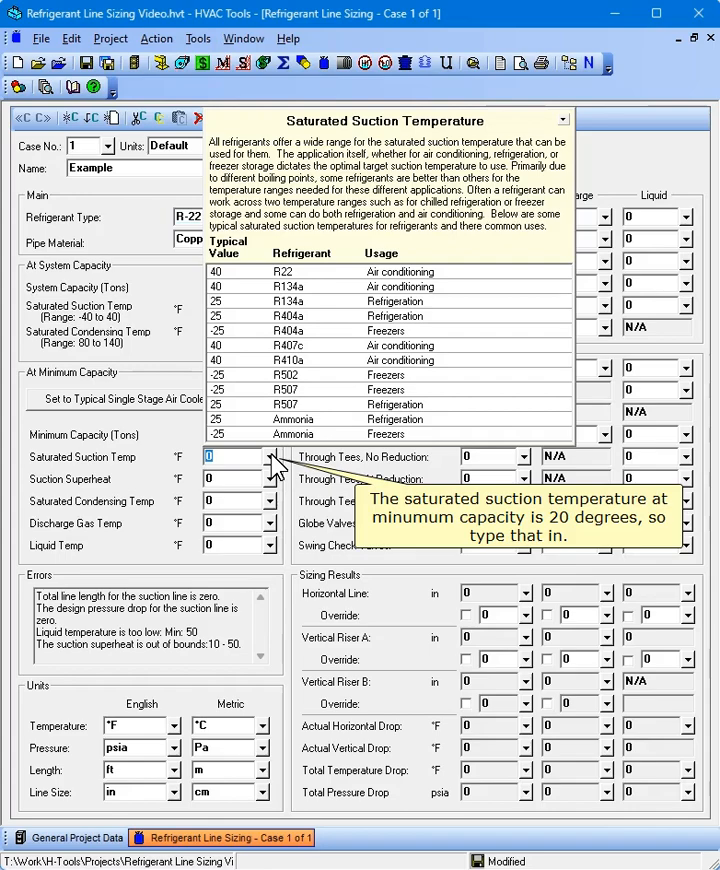
# Step: Enter 20 °F minimum-capacity suction temperature and 10 °F superheat
pyautogui.write('20')
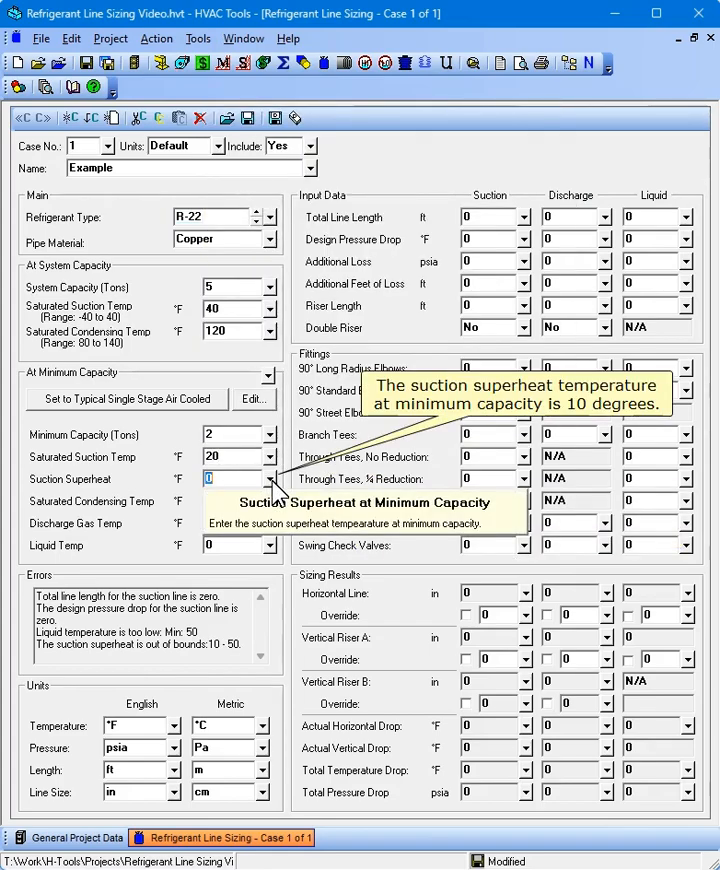
pyautogui.write('10')
pyautogui.click(239, 545)
pyautogui.write('90')
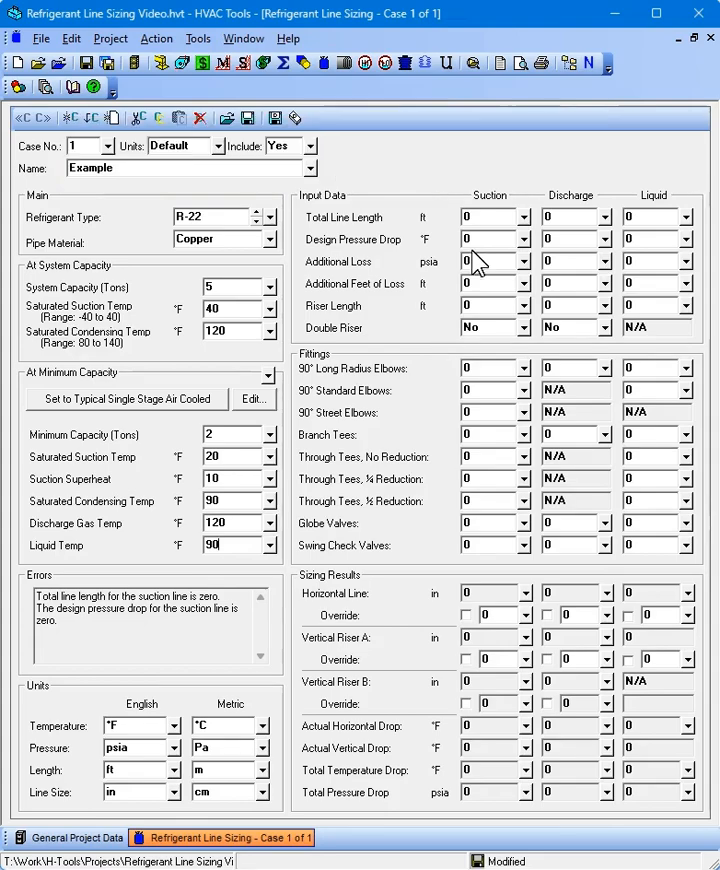
pyautogui.moveTo(487, 216)
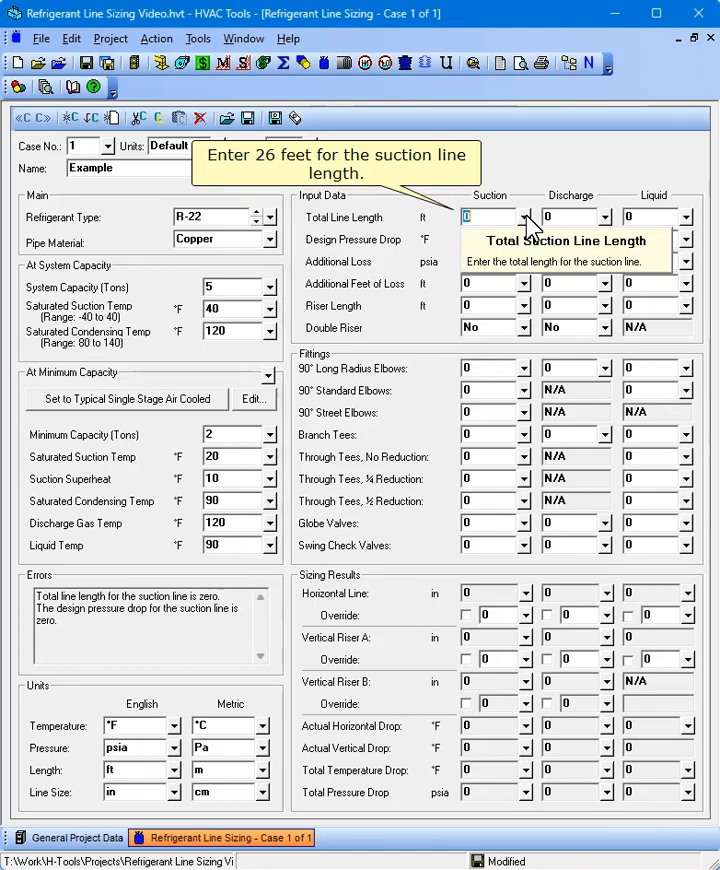
# Step: Enter total line lengths of 26, 32 and 12 ft for suction, discharge and liquid
pyautogui.write('26')
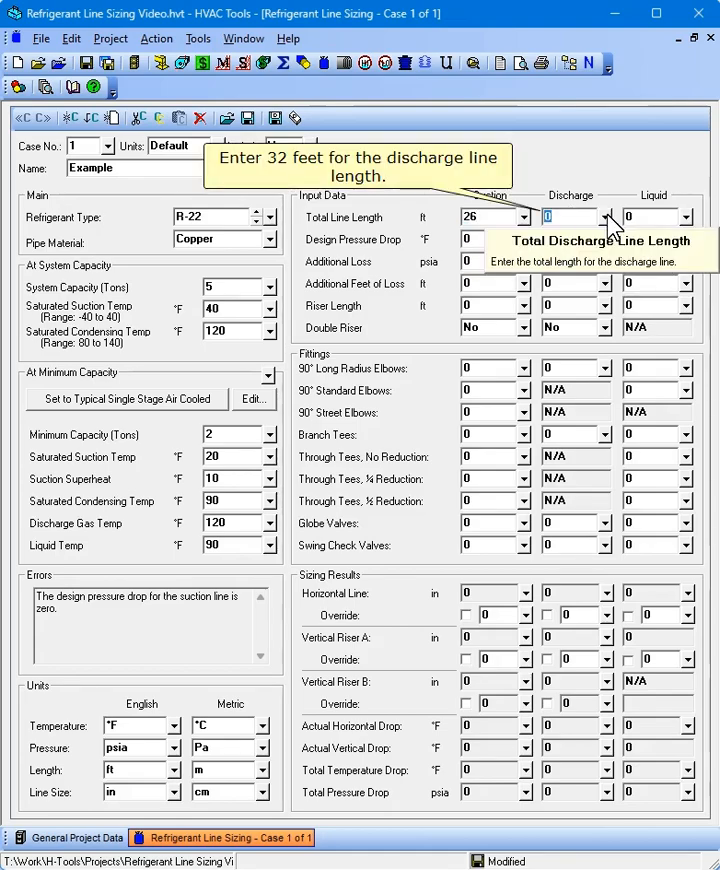
pyautogui.write('32')
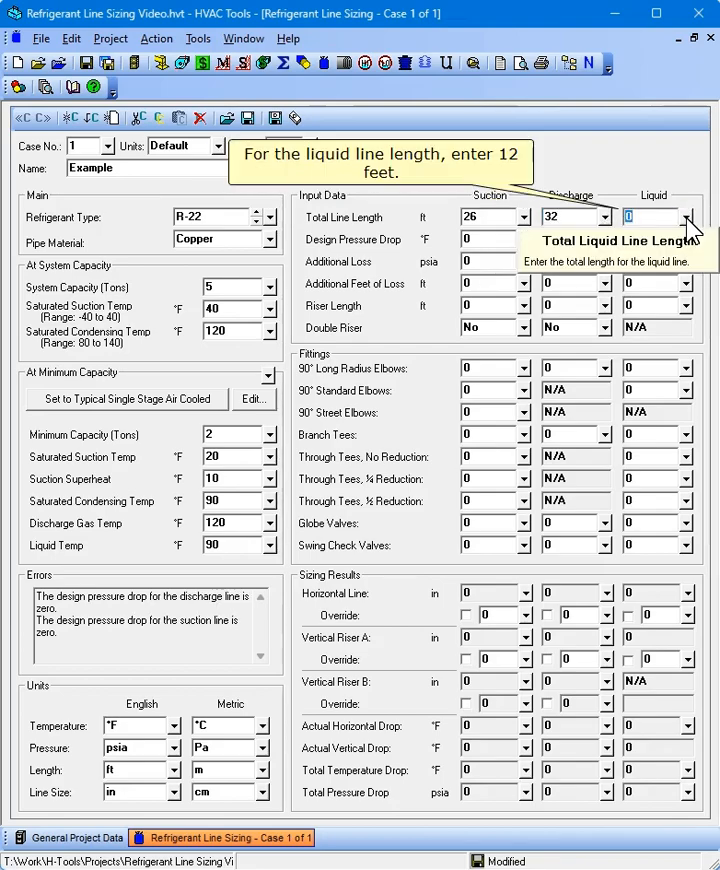
pyautogui.write('12')
pyautogui.click(496, 239)
pyautogui.write('2')
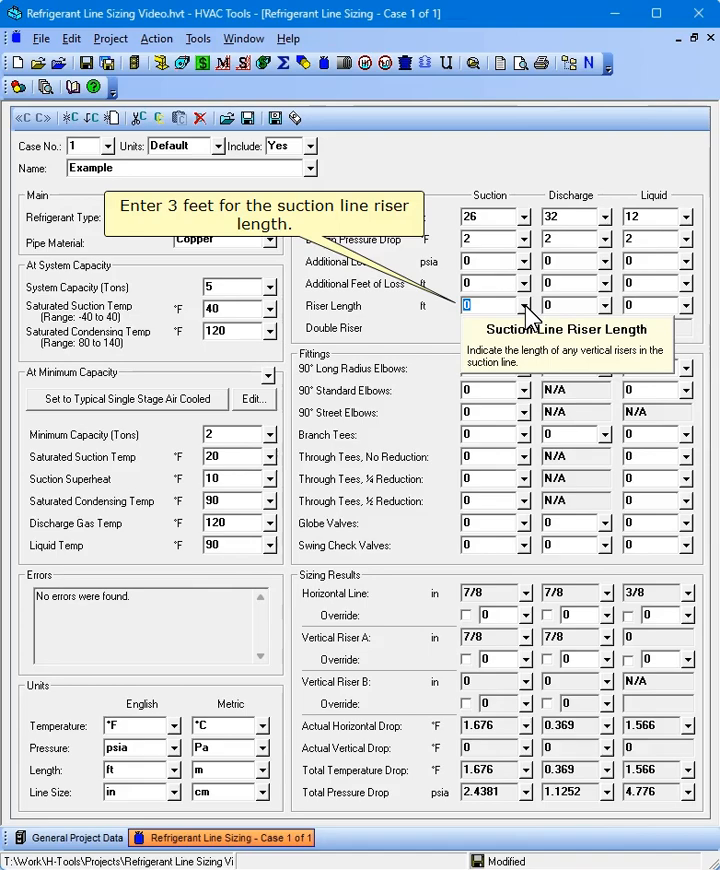
# Step: Enter riser lengths of 3 ft suction and 13 ft discharge
pyautogui.write('3')
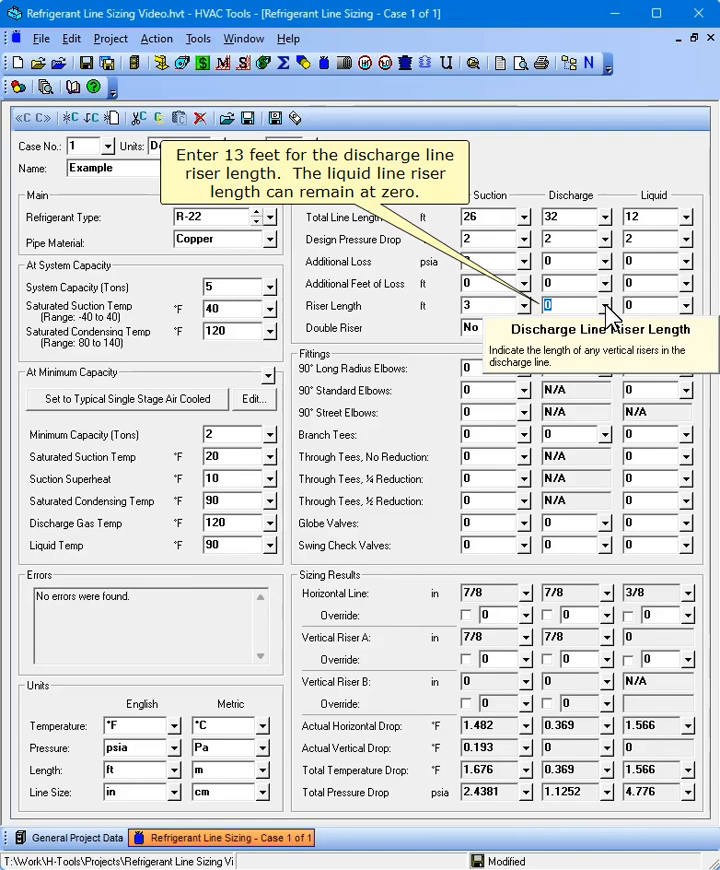
pyautogui.write('13')
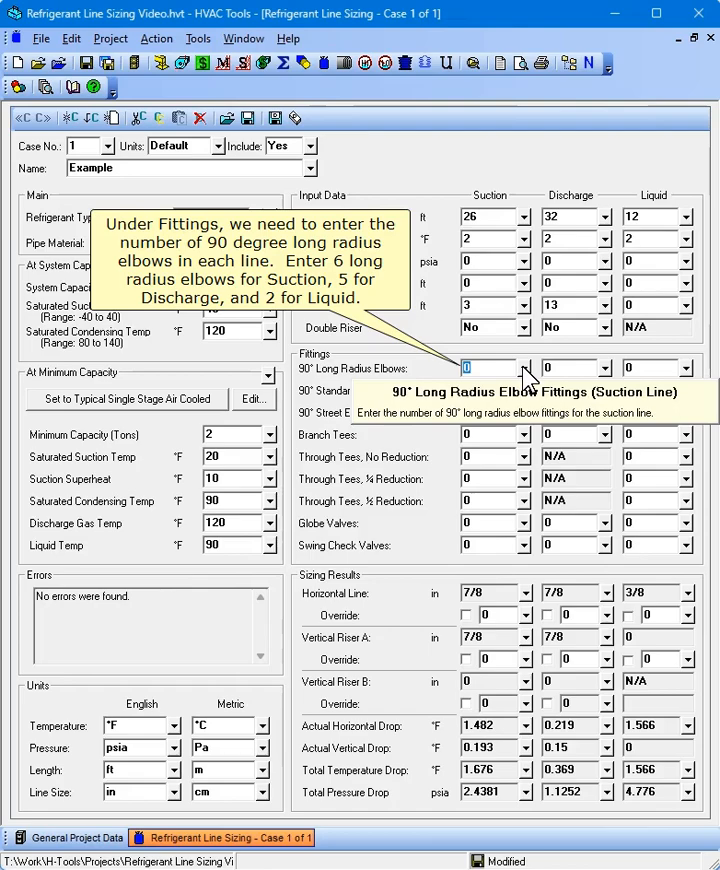
# Step: Enter 6 long radius 90° elbows on the suction line
pyautogui.write('6')
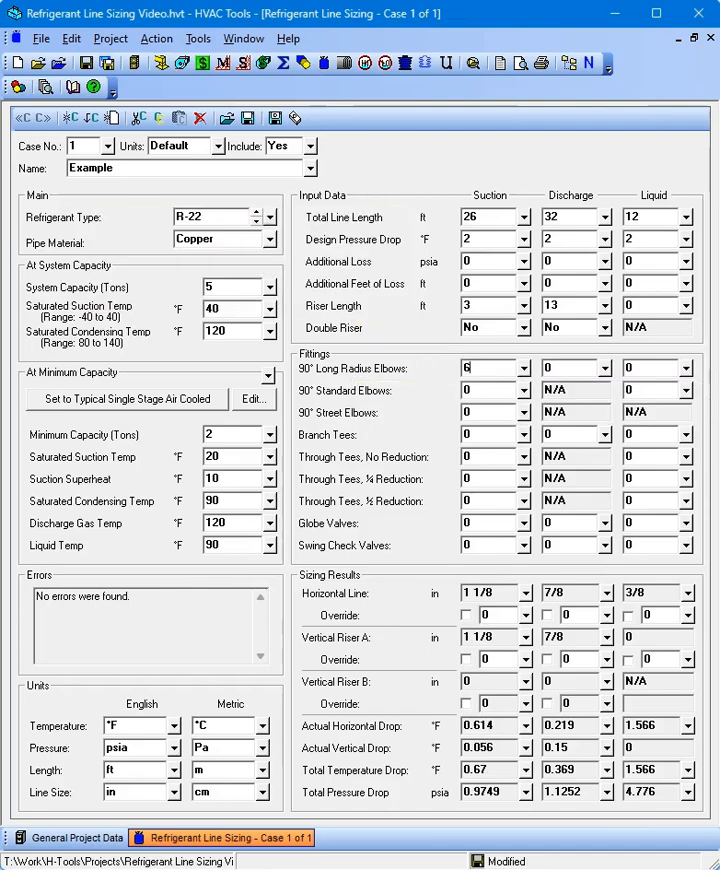